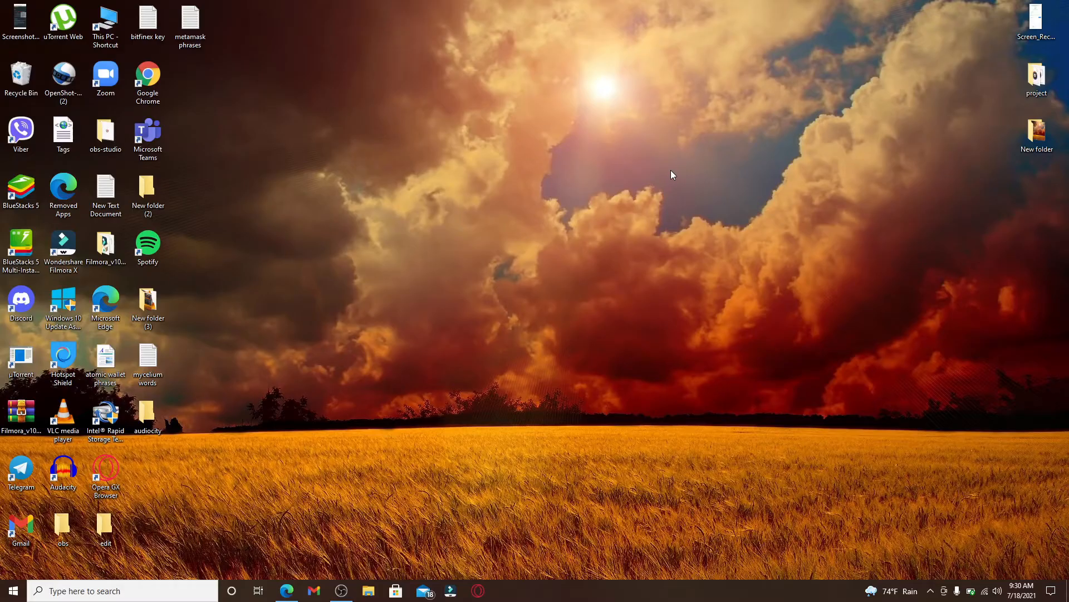
mouse_move(661, 179)
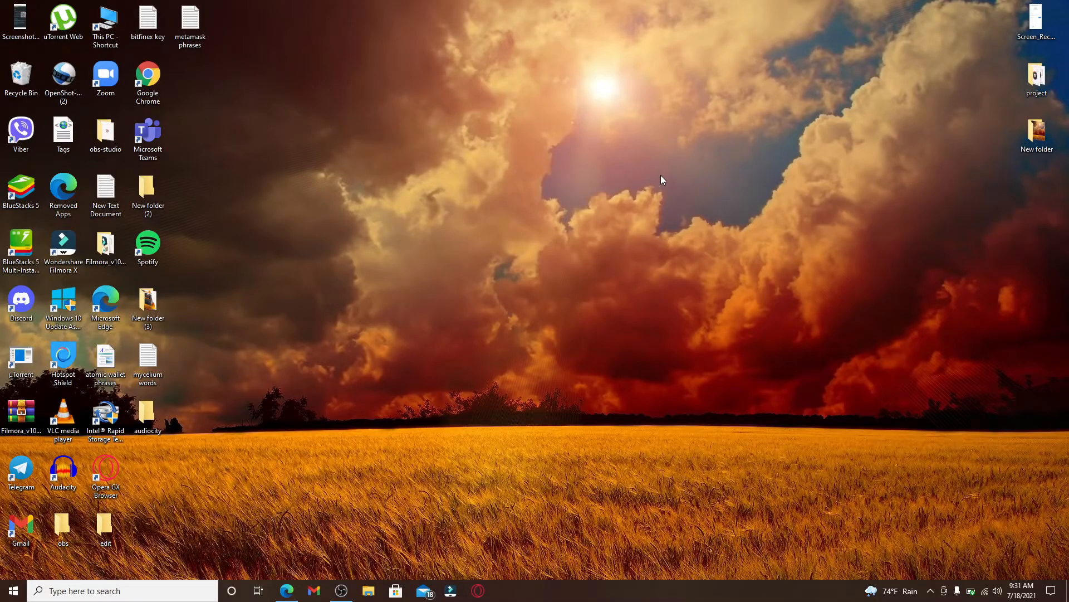
mouse_move(516, 305)
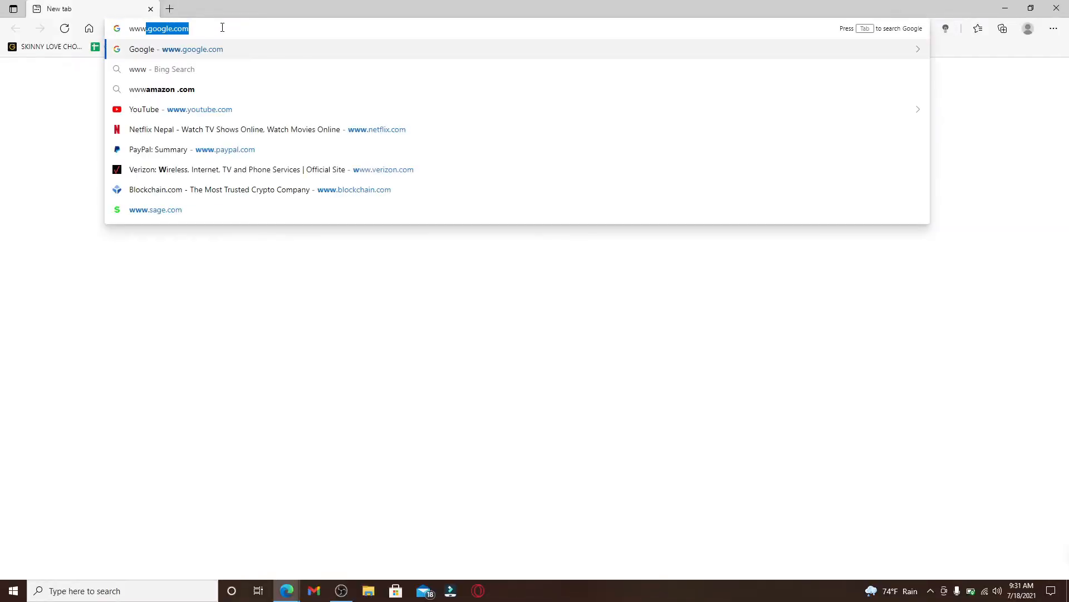
text(www.verizon.com)
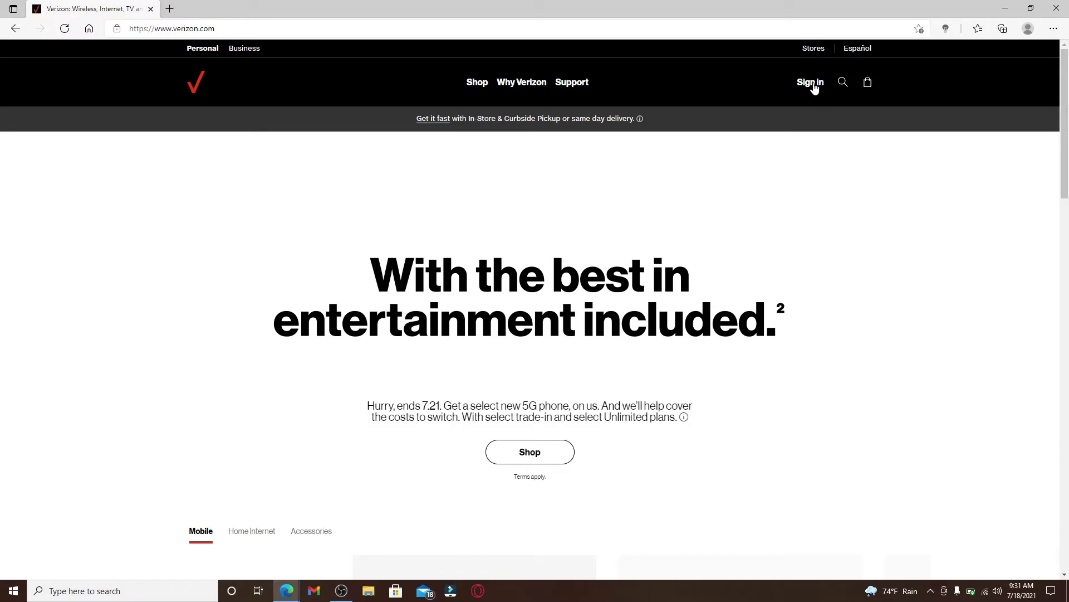
click(811, 82)
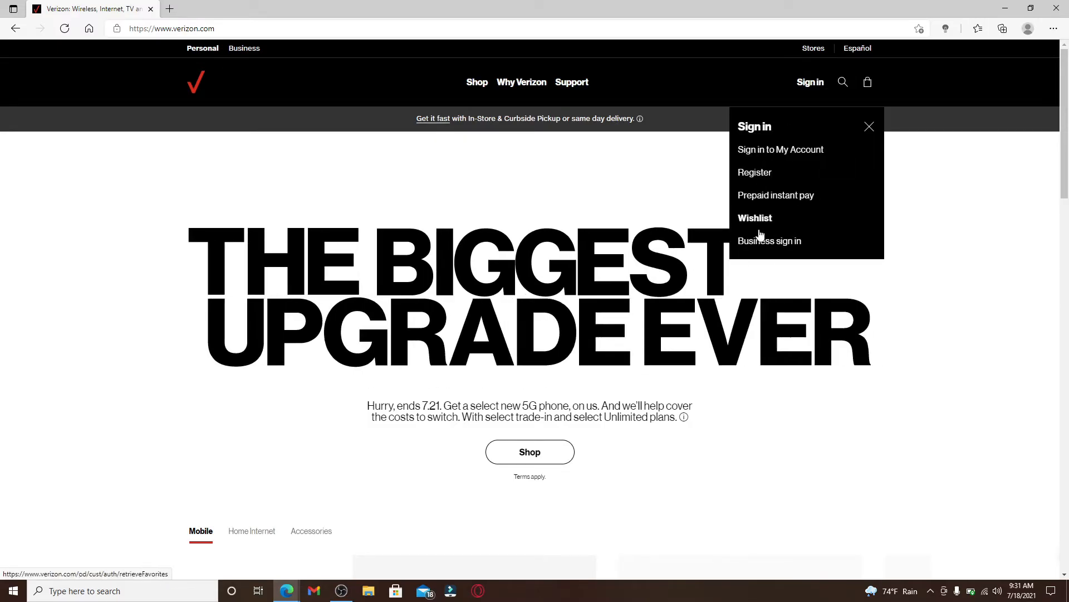
click(780, 149)
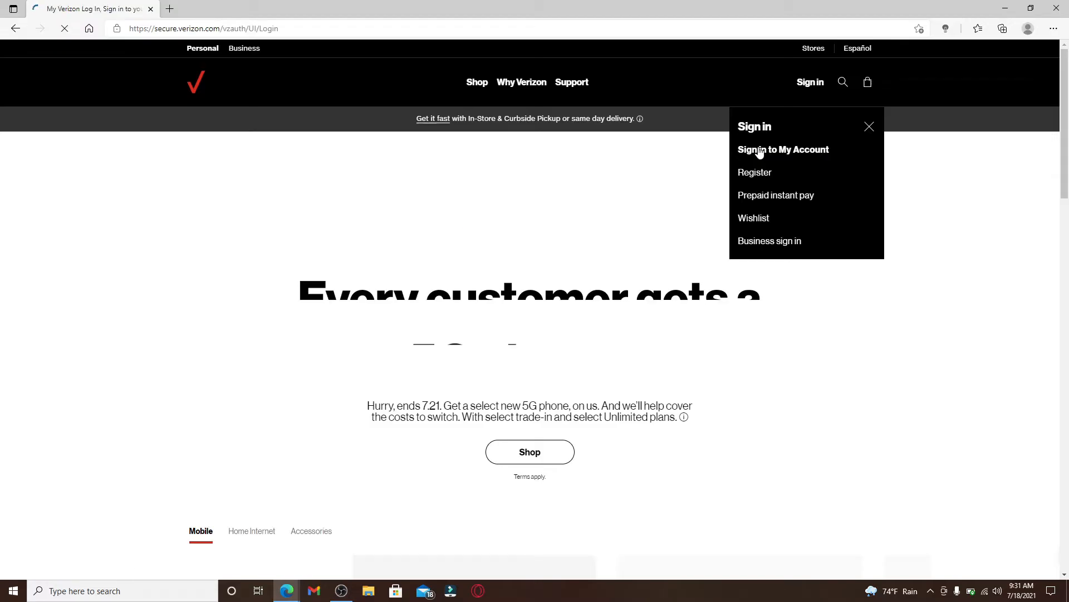
- Enter the user ID and password, leaving Remember me unchecked
click(783, 150)
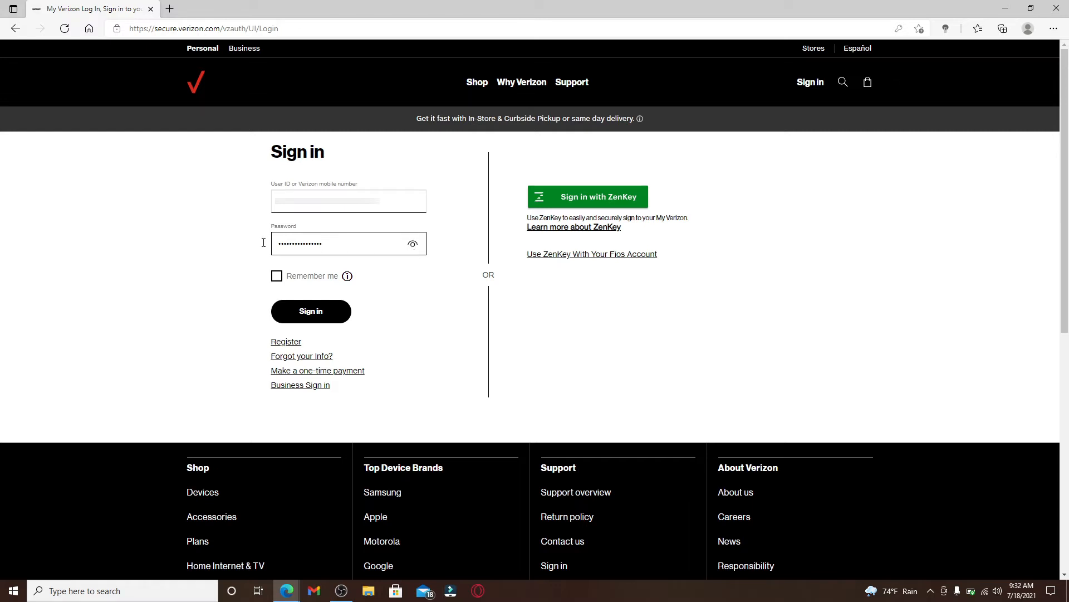
mouse_move(383, 277)
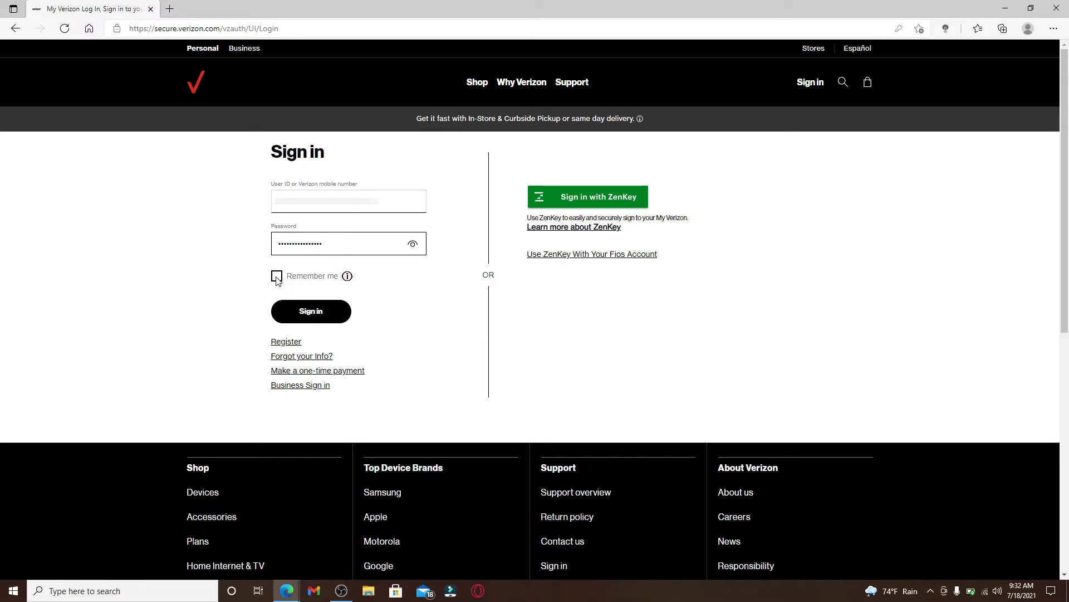
click(277, 276)
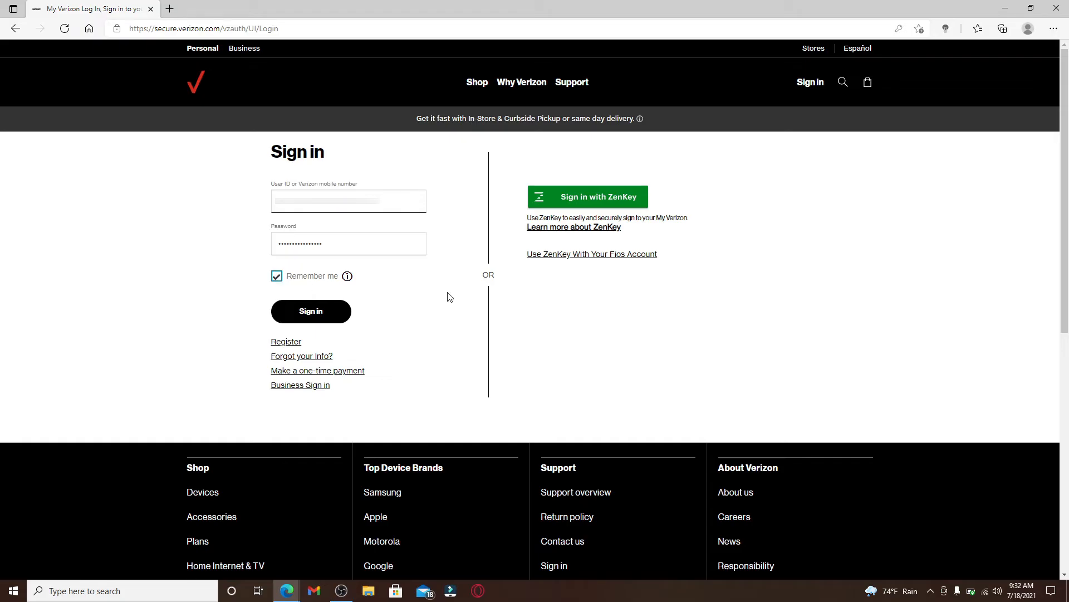
click(277, 276)
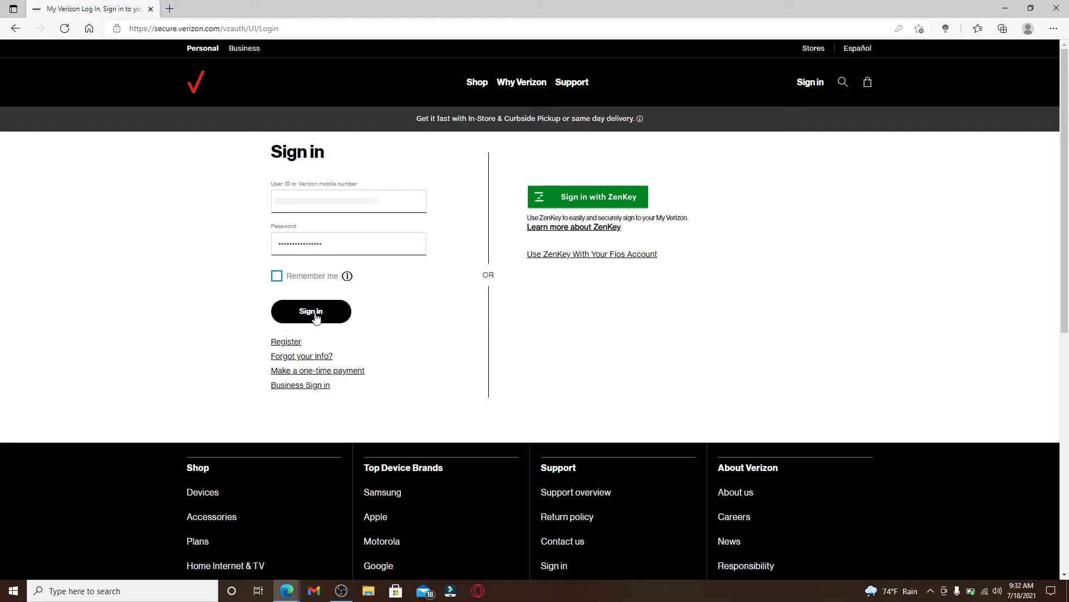
mouse_move(286, 341)
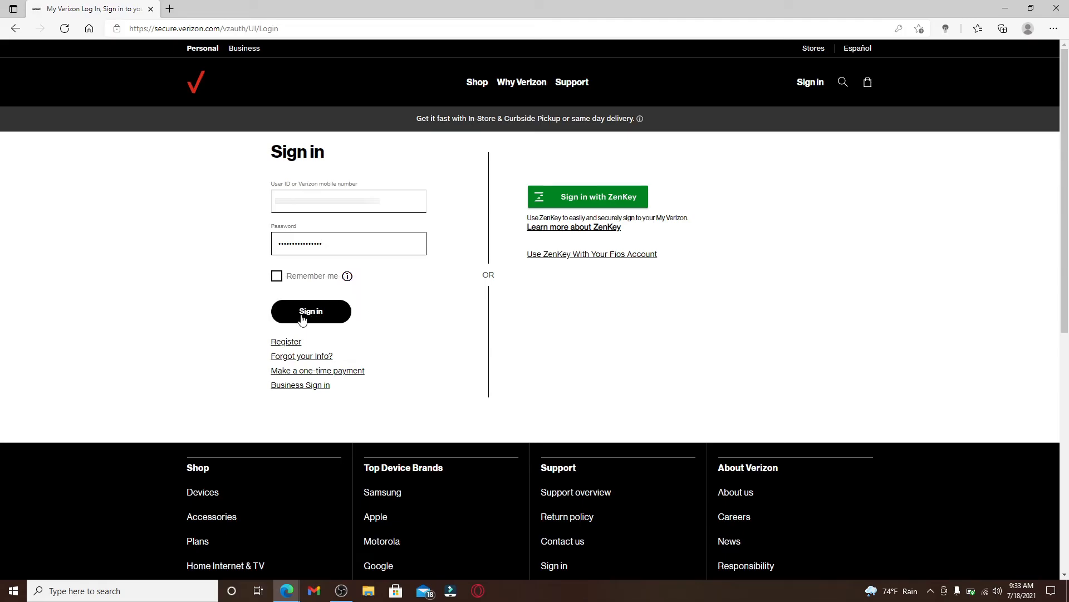
- Submit the credentials, enter the secret question answer, and uncheck Register this device
click(310, 311)
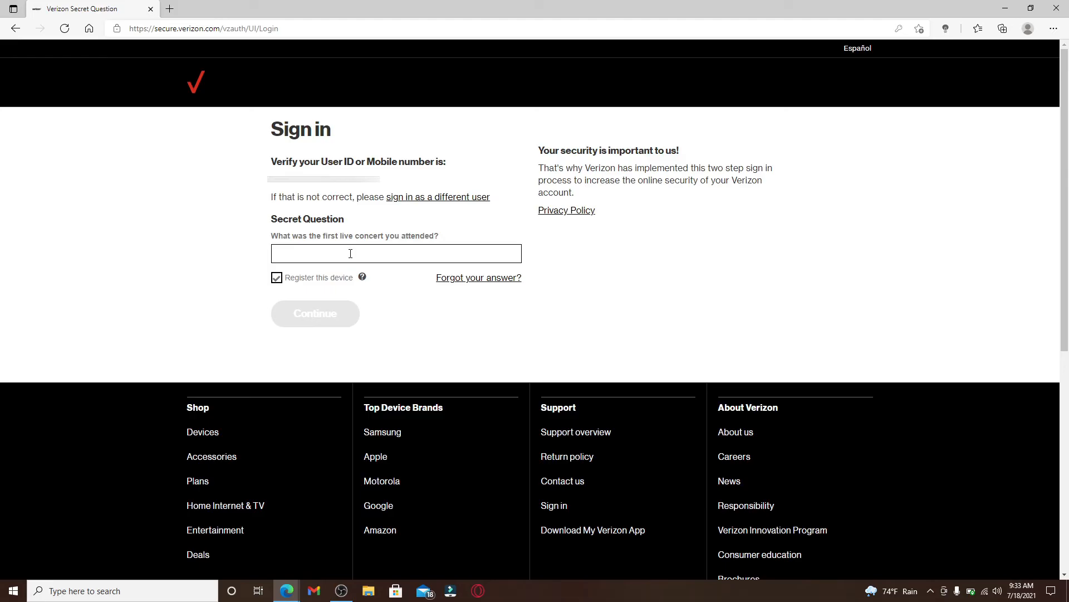
click(395, 253)
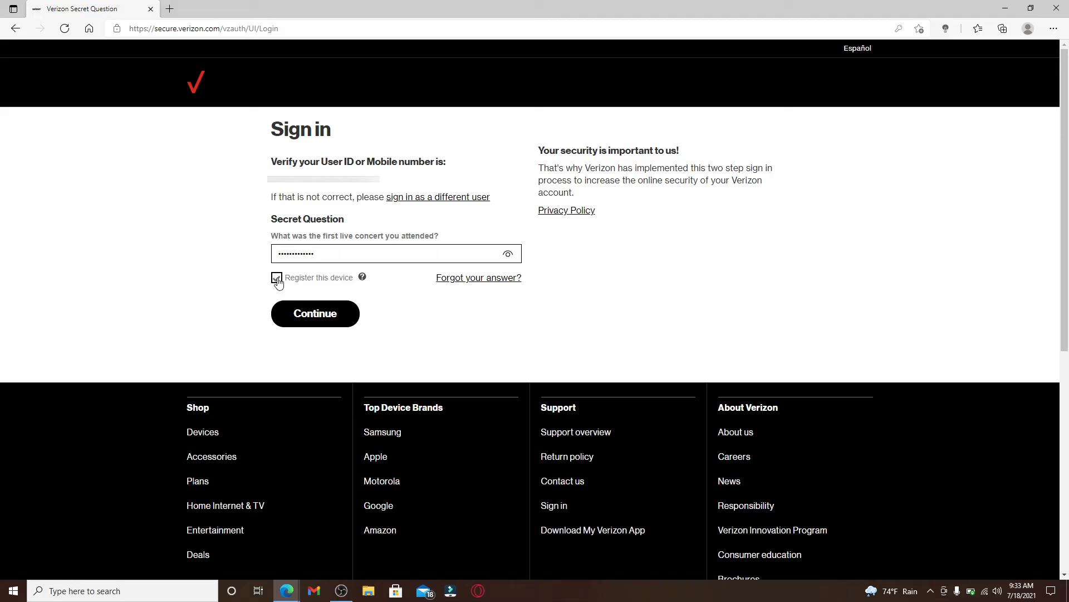
click(277, 277)
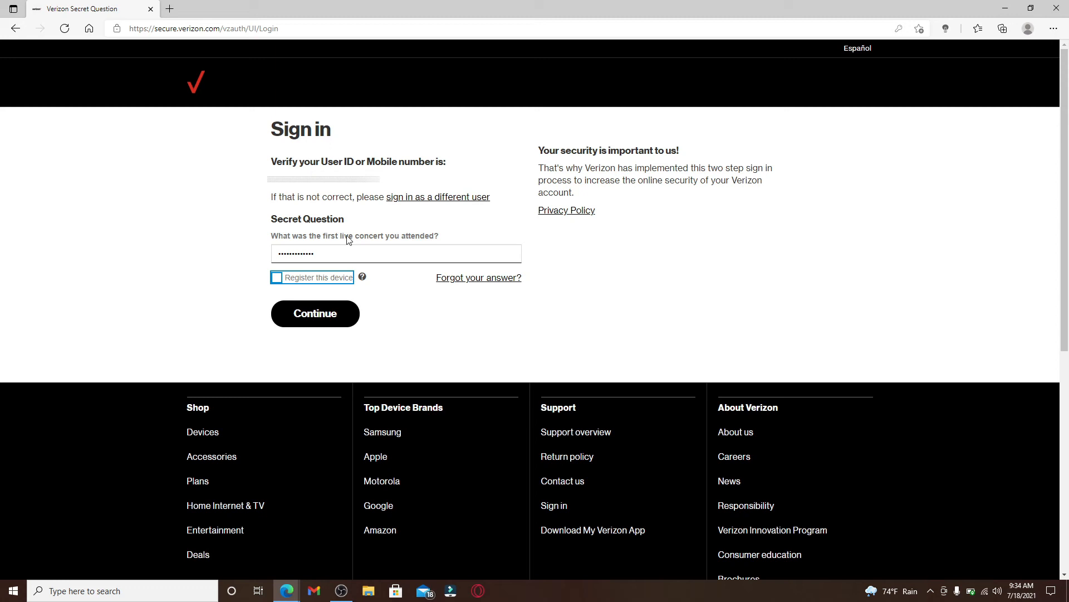
mouse_move(478, 278)
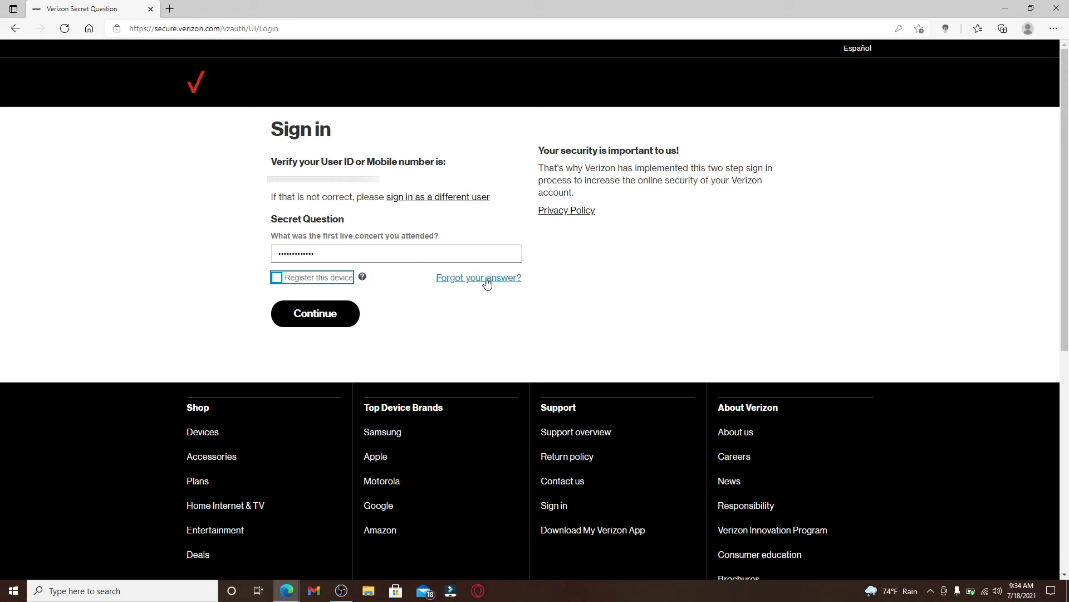
mouse_move(479, 285)
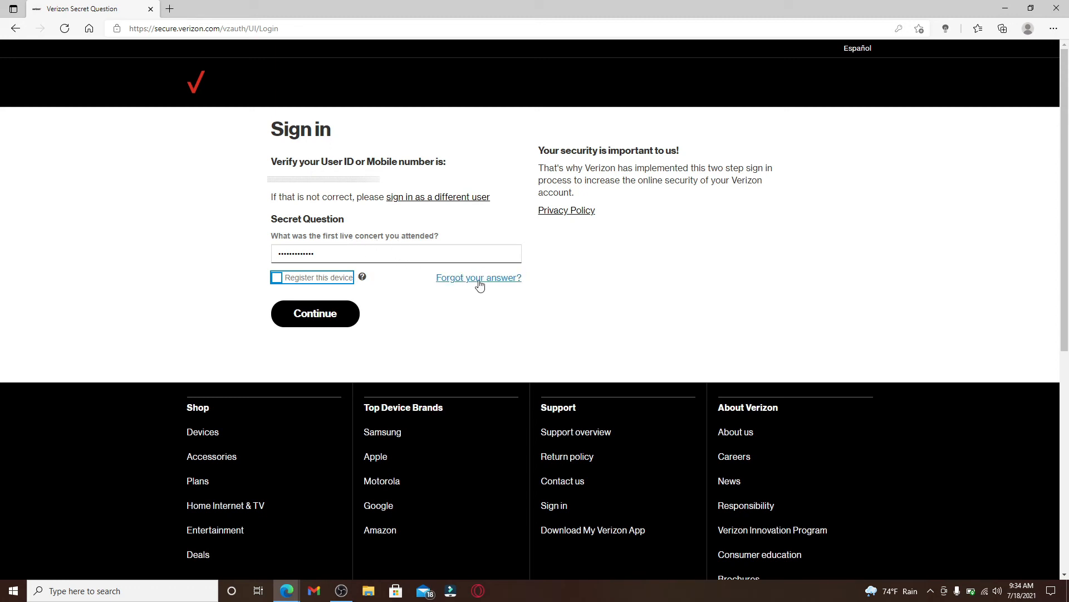